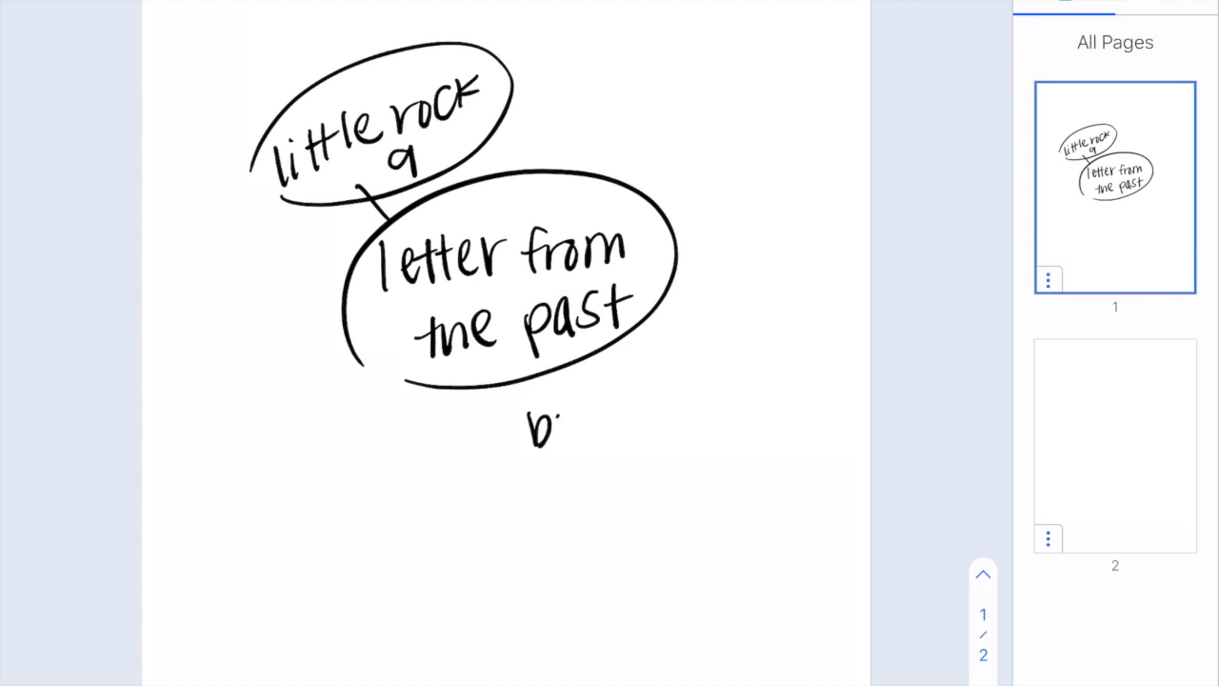
Step: Handwrite and circle 'bus boycott' below 'letter from the past', linked with a line
{"action": "left_click_drag", "start_coordinate": [543, 428], "coordinate": [619, 448]}
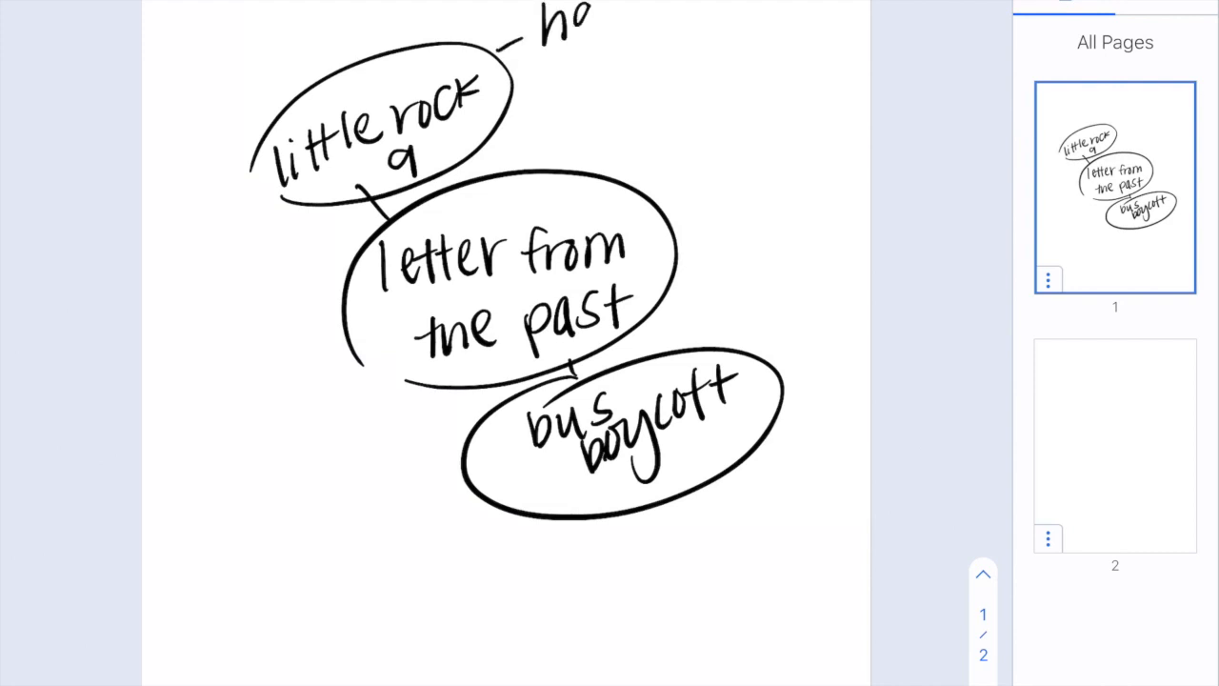
Step: Write 'harassed on the way to school', 'walked together' and 'gov. not on their side' around 'little rock 9'
{"action": "type", "text": "harass"}
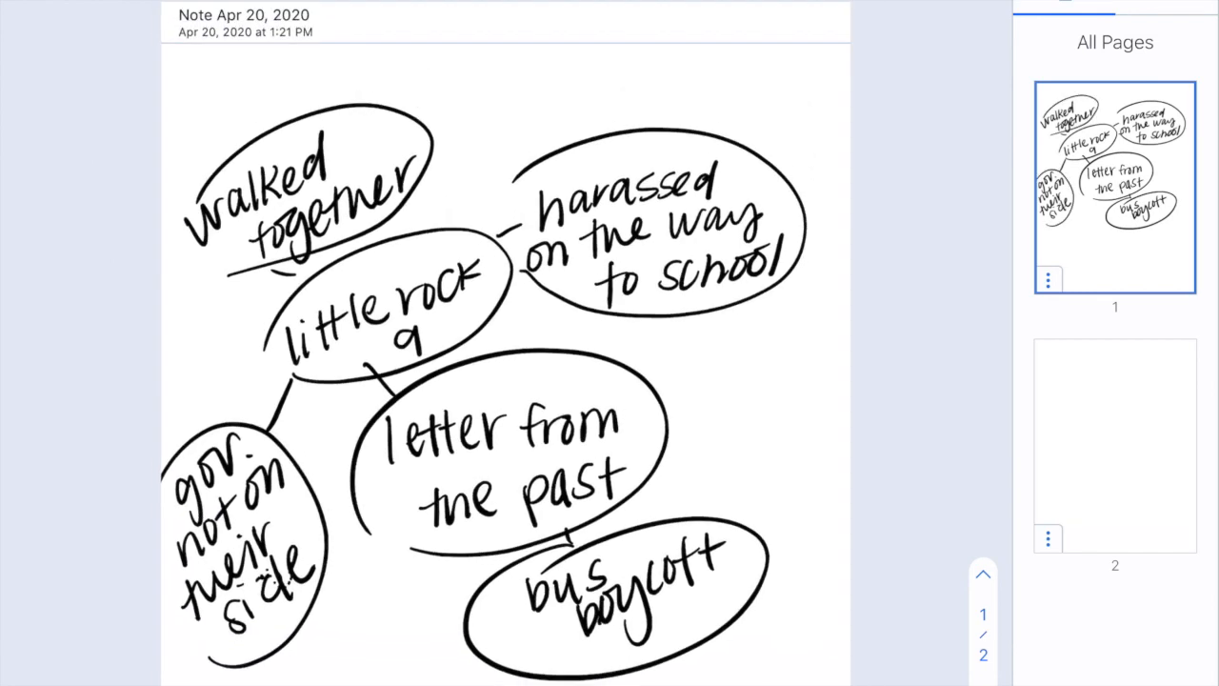
Step: Handwrite 'terrified', 'confused' and 'angry' around the harassed bubble with connecting lines
{"action": "scroll", "scroll_direction": "down", "scroll_amount": 3}
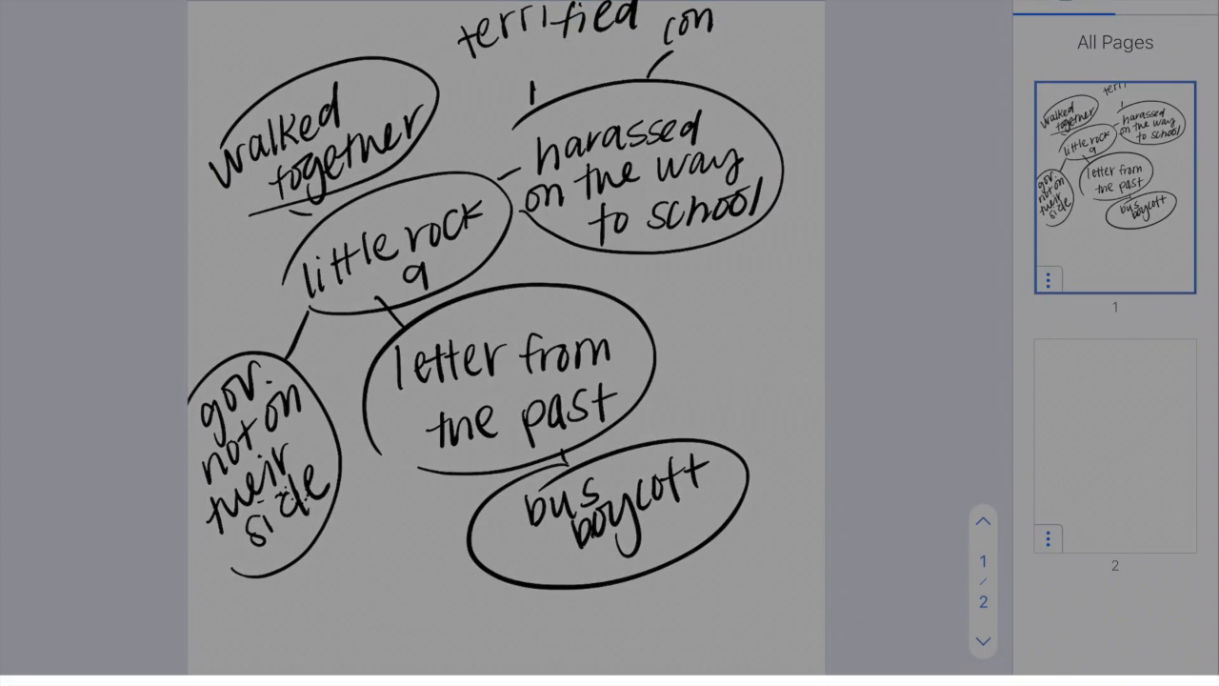
{"action": "type", "text": "angry"}
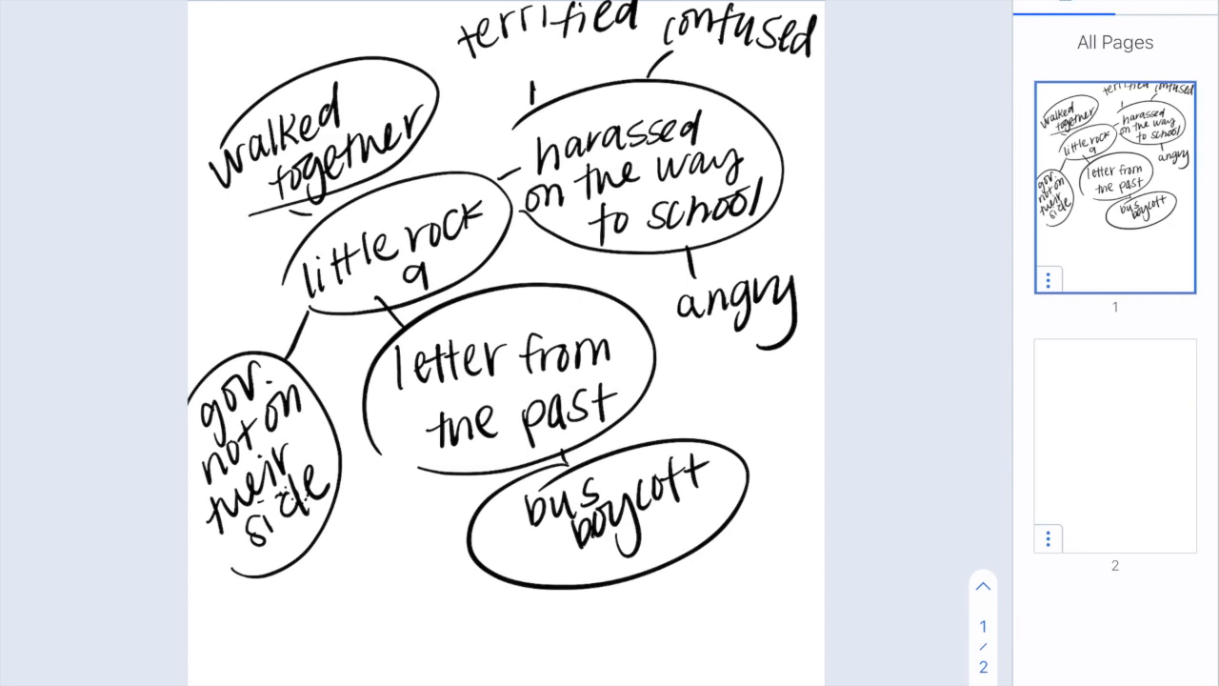